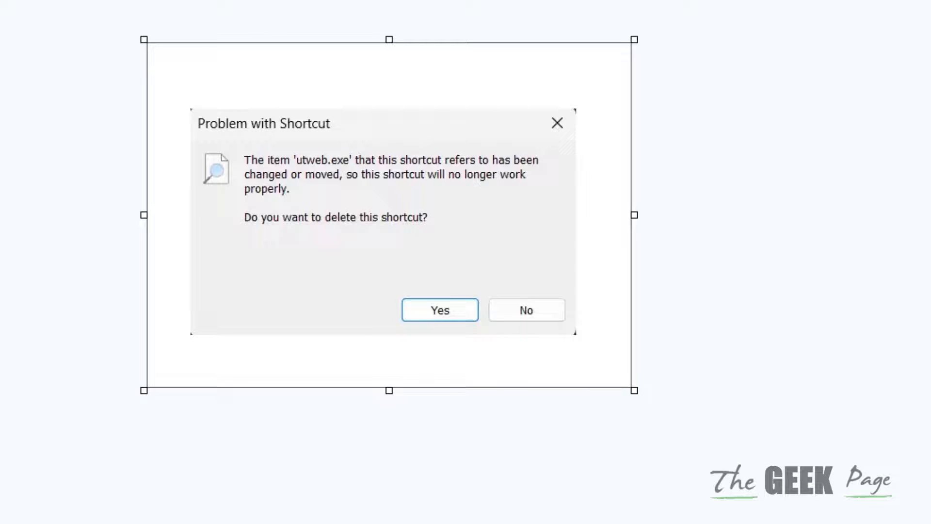
- Confirm deleting the broken utweb.exe shortcut in the Problem with Shortcut dialog
click(440, 311)
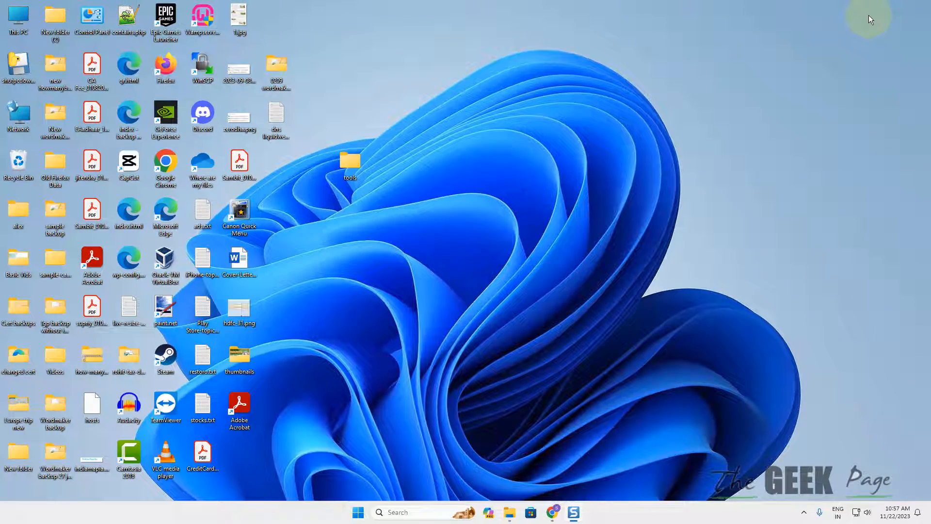
mouse_move(374, 395)
text(adobe acrobat)
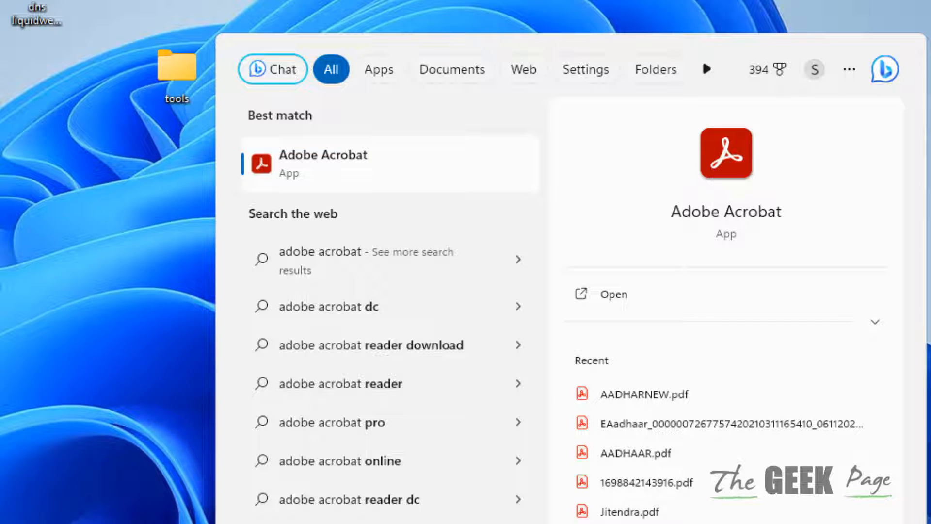
- Show the Adobe Acrobat search result's file location in File Explorer
right_click(322, 163)
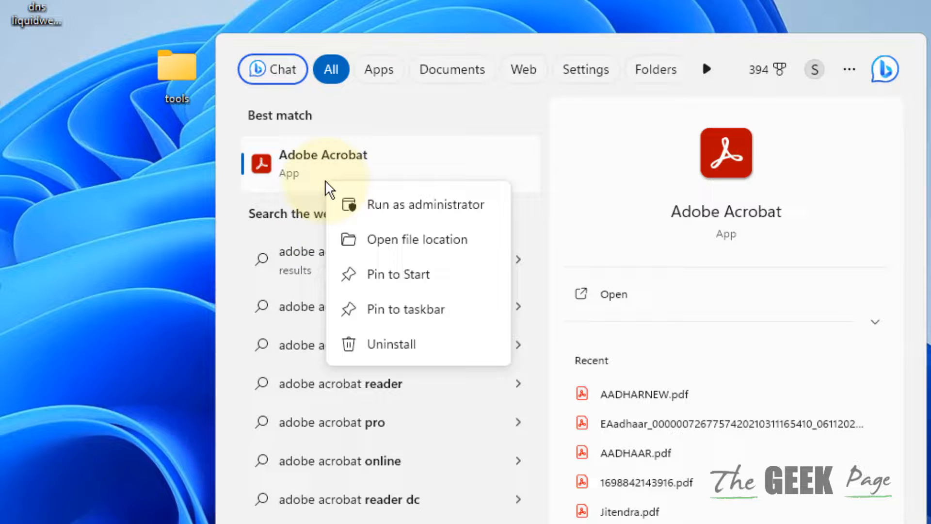
mouse_move(443, 253)
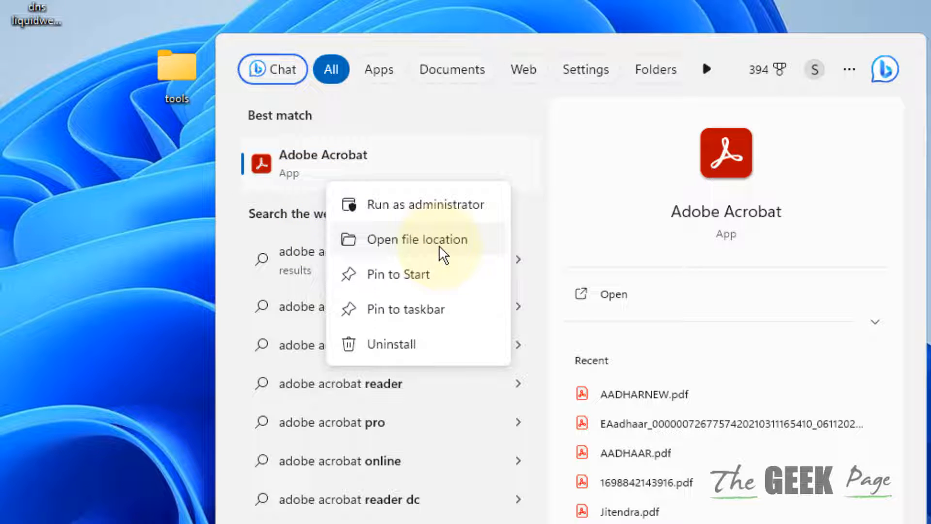
click(420, 239)
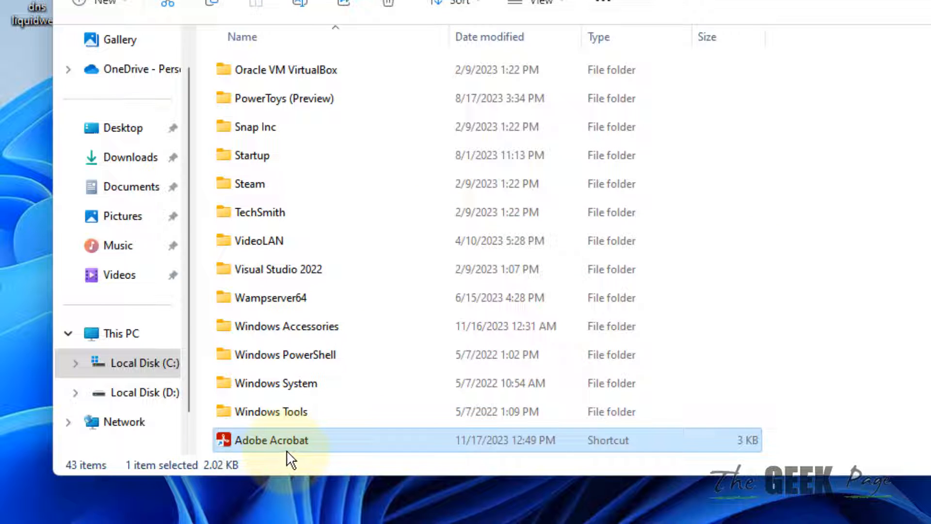
- Send the Adobe Acrobat shortcut to the desktop via Send to > Desktop (create shortcut)
right_click(272, 440)
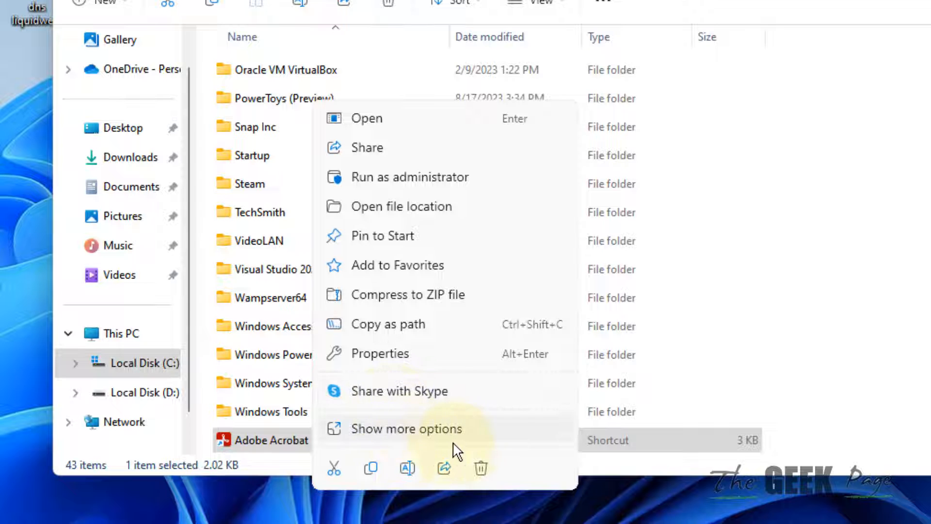
click(406, 428)
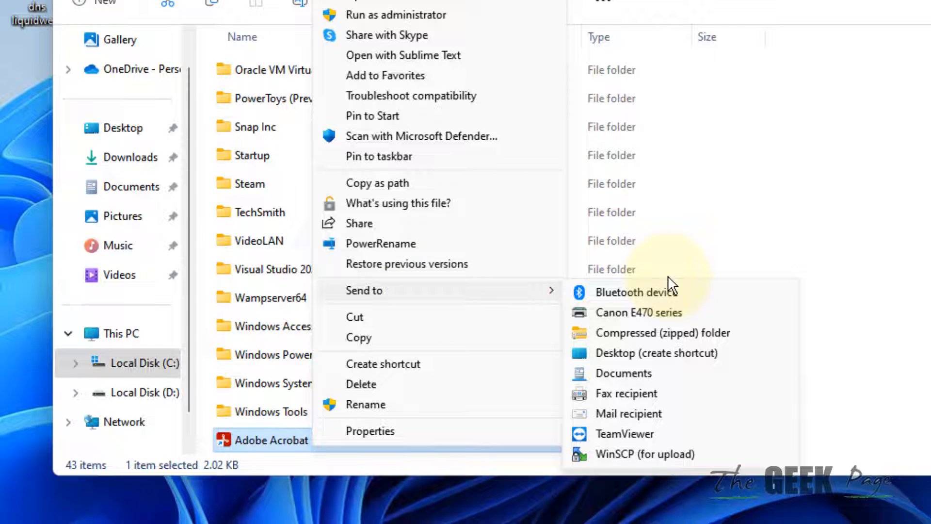
mouse_move(657, 353)
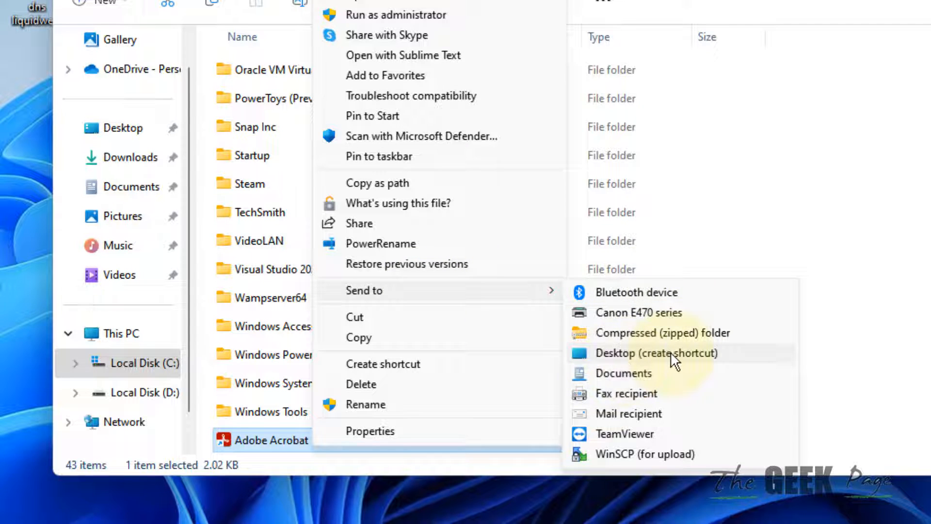
click(678, 355)
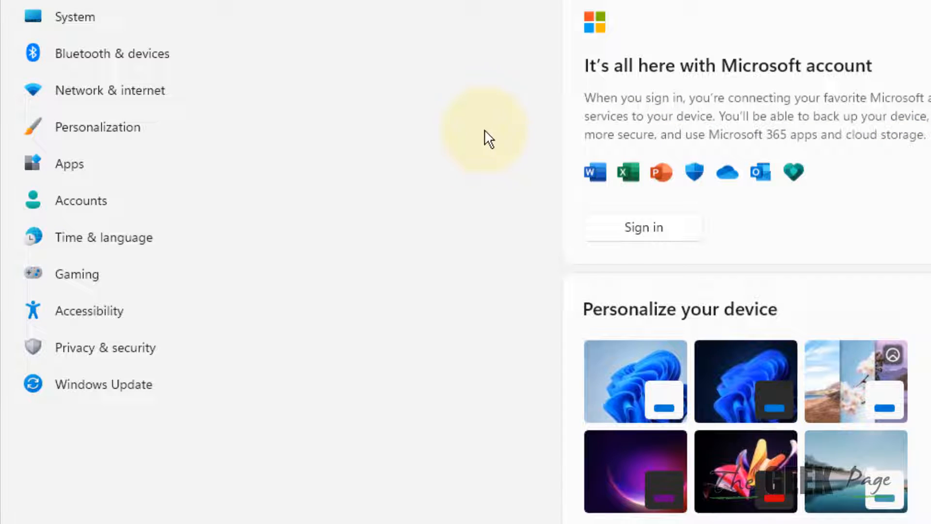
mouse_move(68, 168)
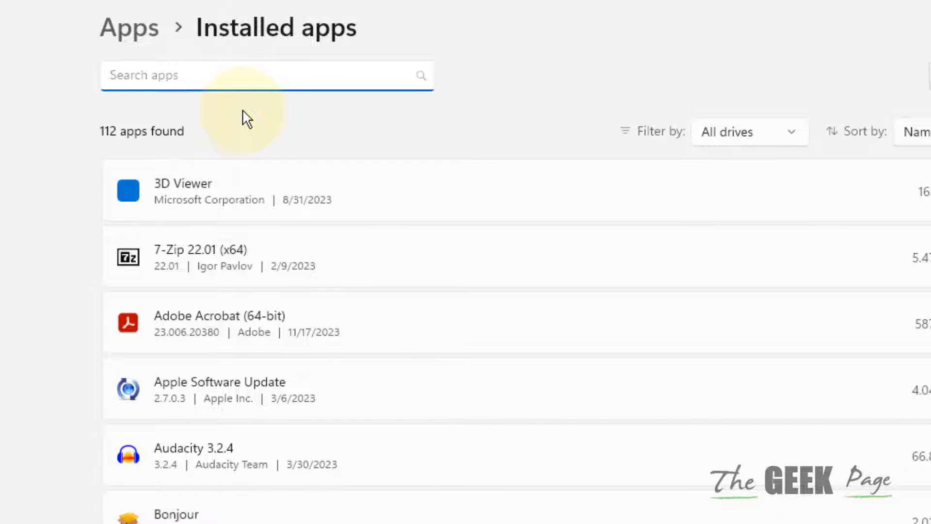
- Filter Installed apps by 'adob' and bring up actions for Adobe Acrobat (64-bit)
text(adob)
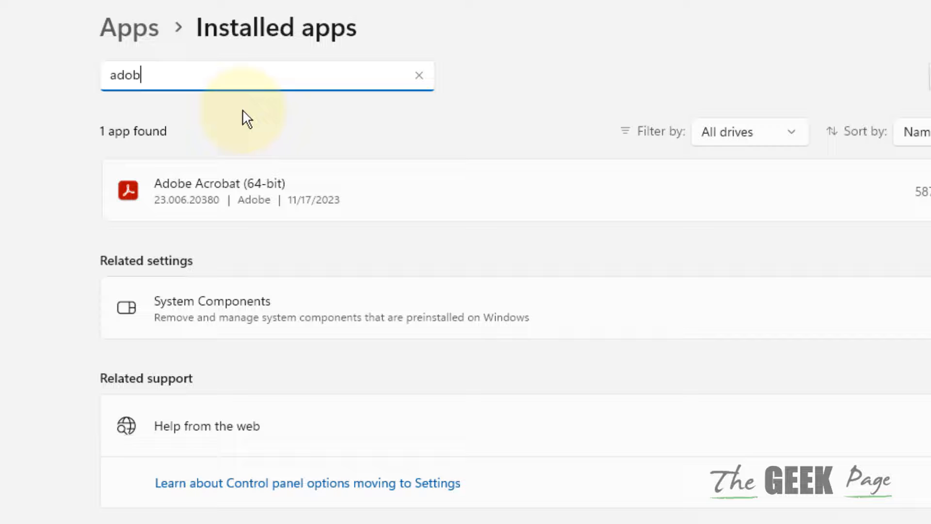
mouse_move(363, 215)
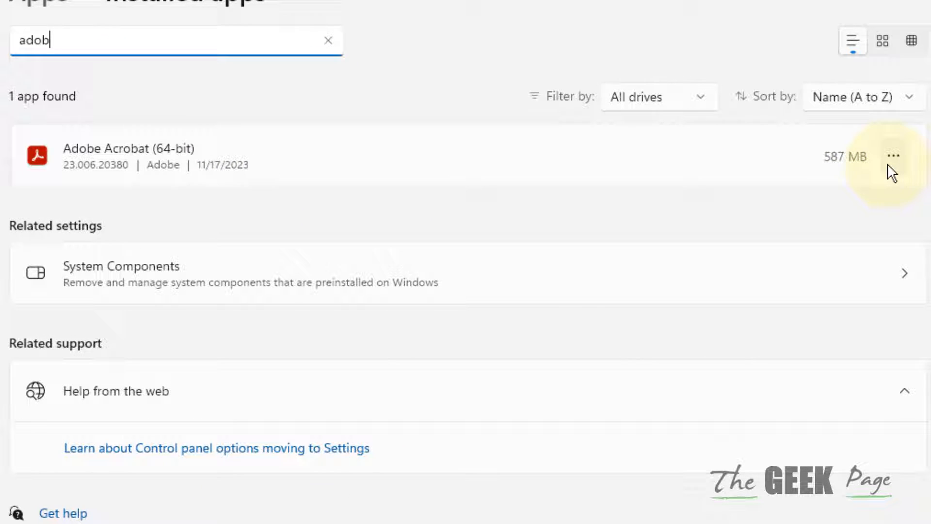
click(894, 157)
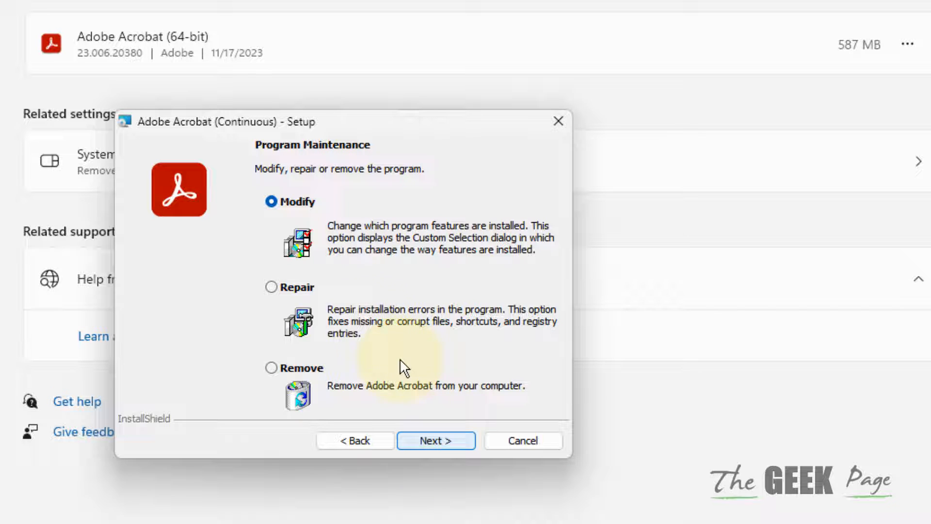
- Choose Repair in Program Maintenance and start the repair with Update
click(272, 288)
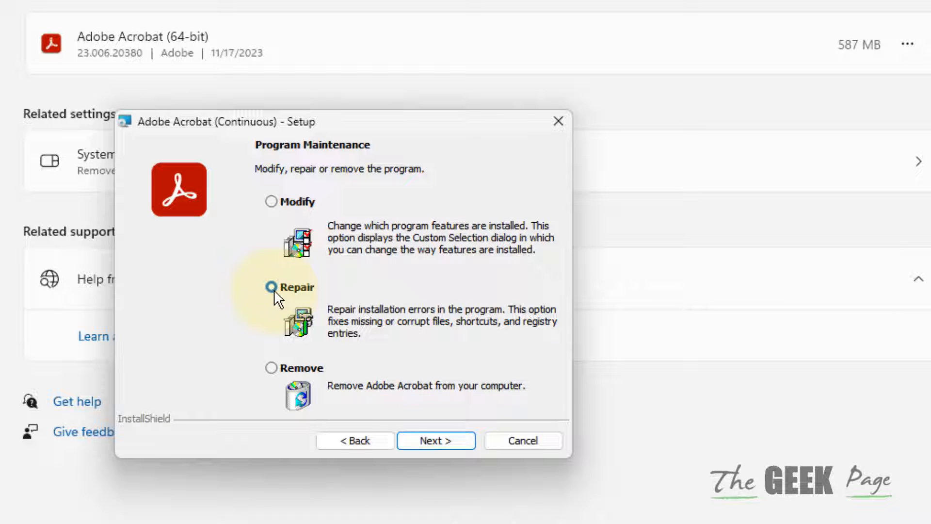
click(272, 287)
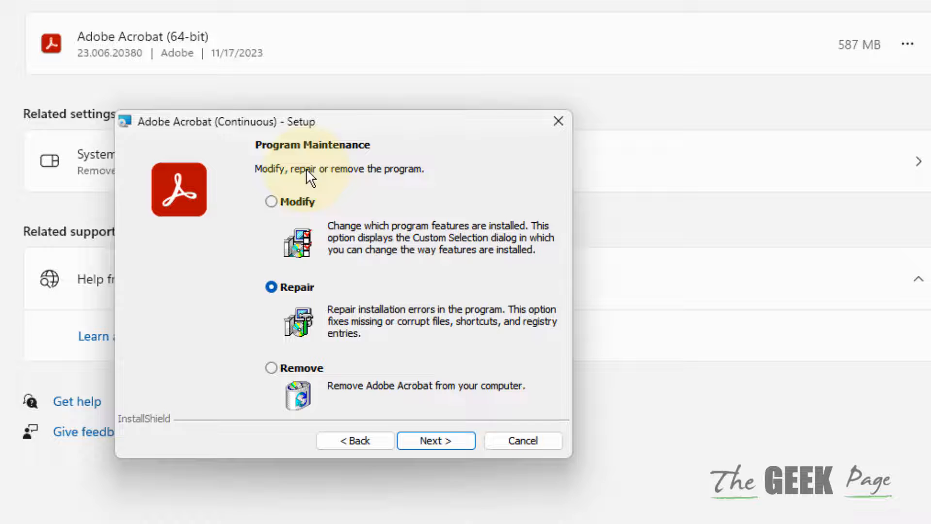
click(436, 441)
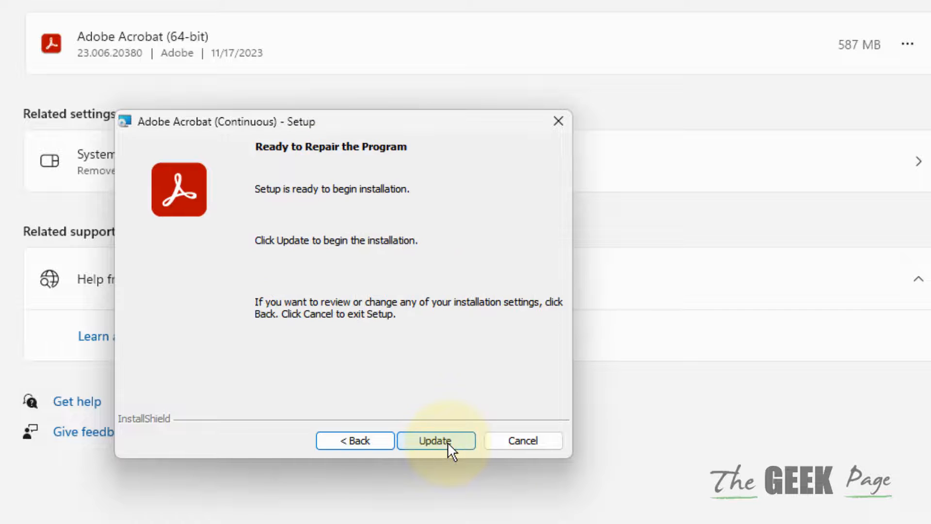
click(436, 441)
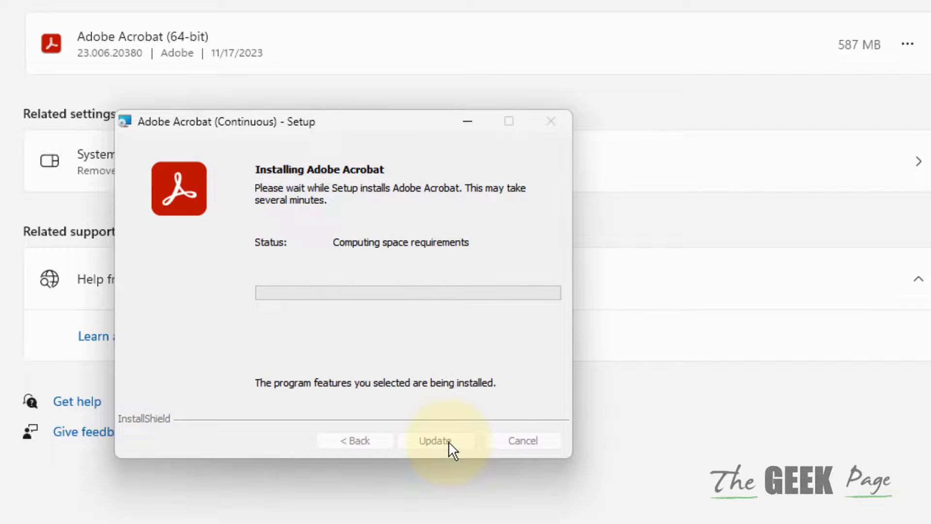